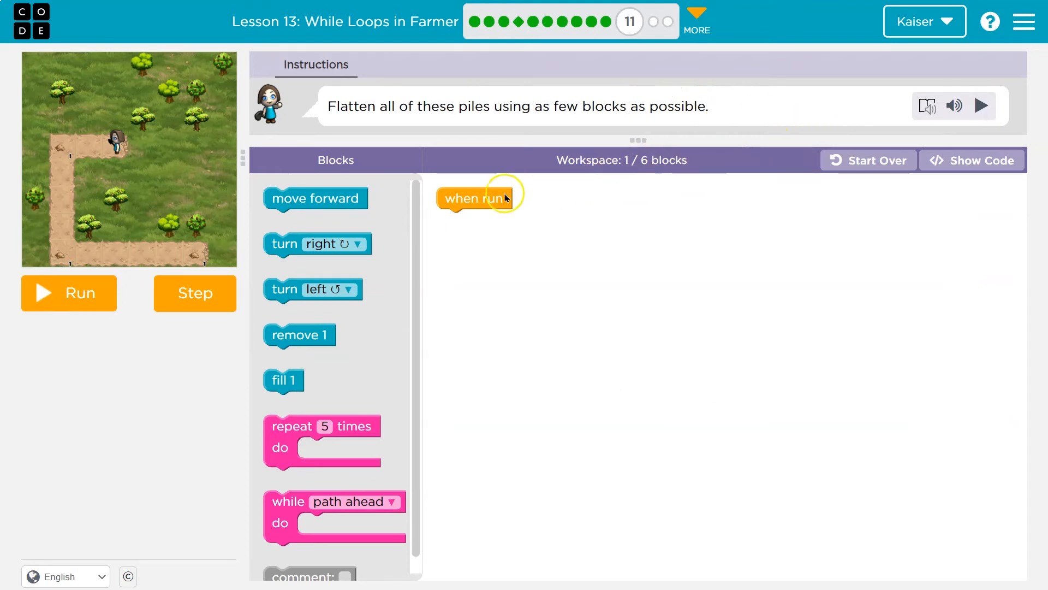
Start the program with two move forward blocks followed by a turn left under when run
left_click_drag(314, 199, 503, 250)
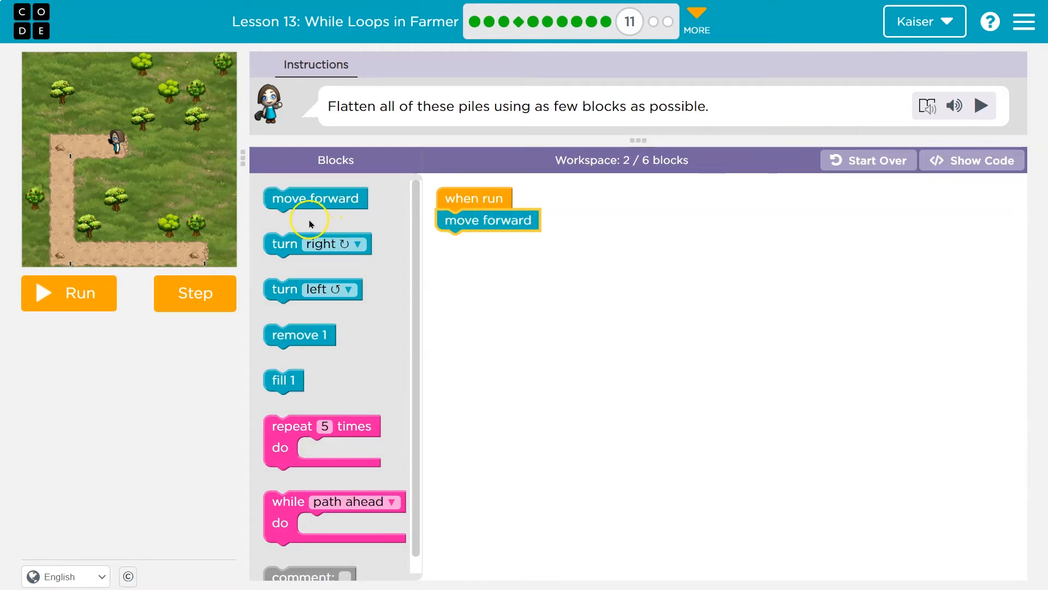
left_click_drag(315, 199, 488, 243)
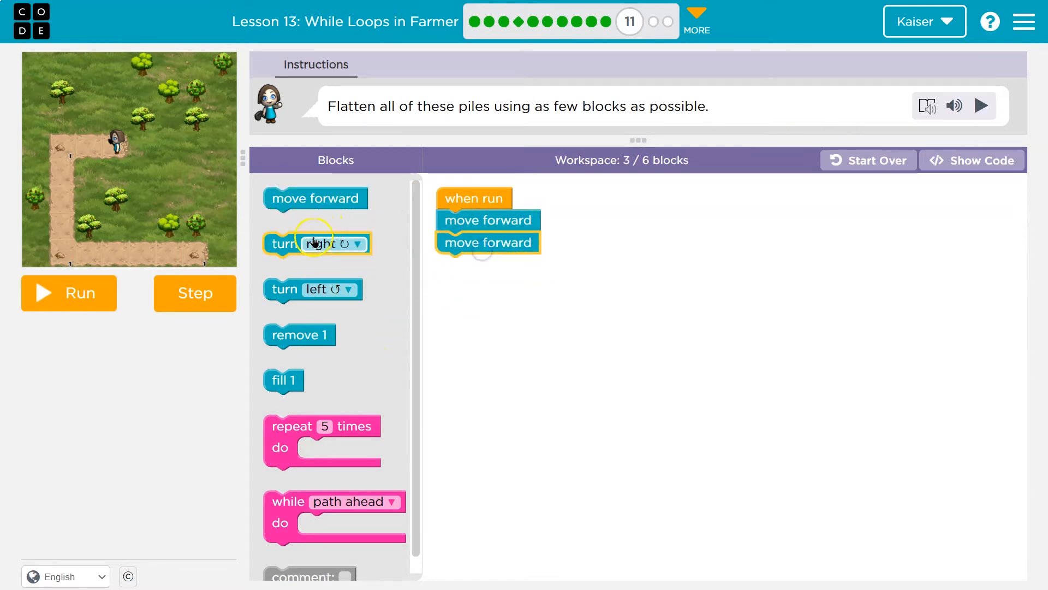
left_click_drag(315, 242, 497, 258)
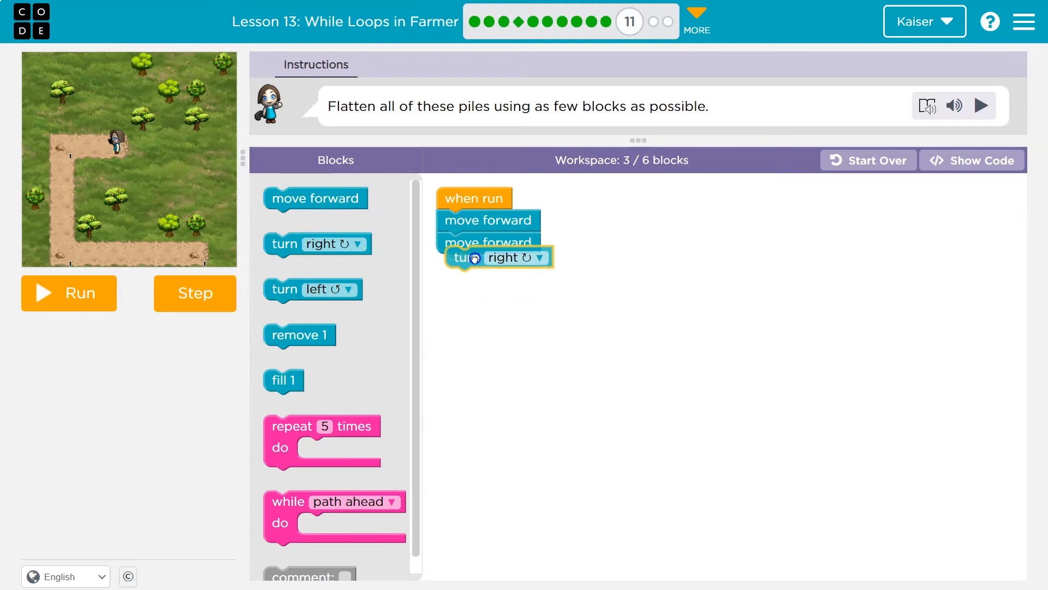
left_click_drag(475, 258, 488, 266)
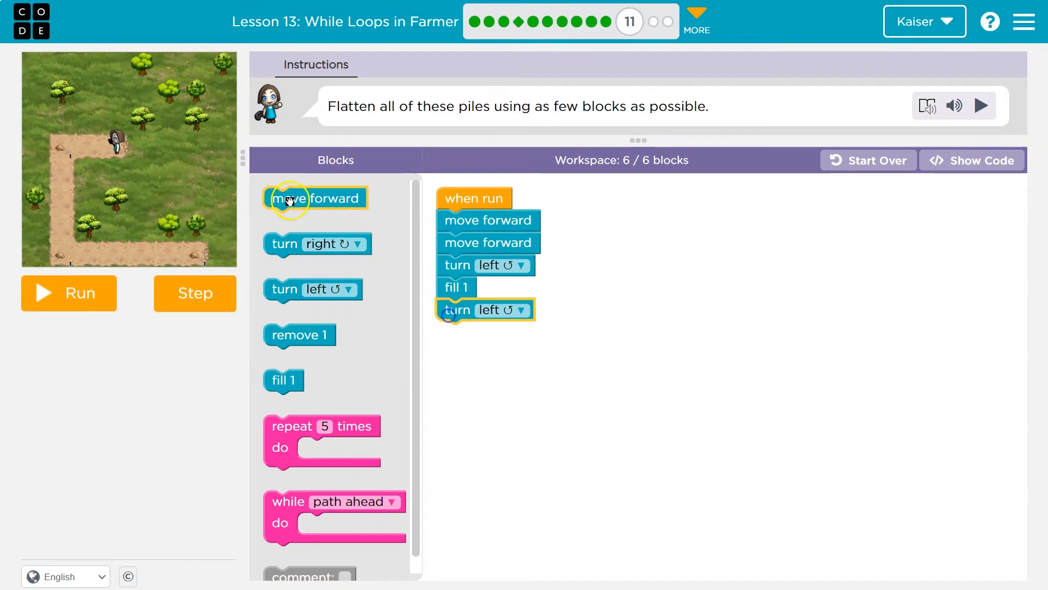
Append more move forward blocks after the second left turn, reaching ten blocks total
left_click_drag(315, 198, 488, 332)
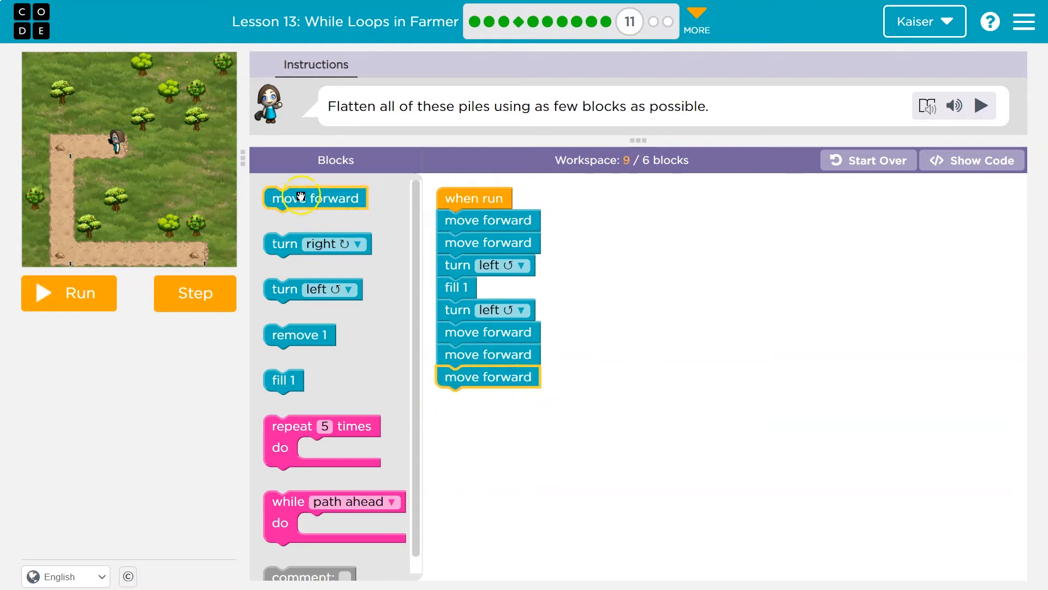
left_click_drag(315, 197, 488, 399)
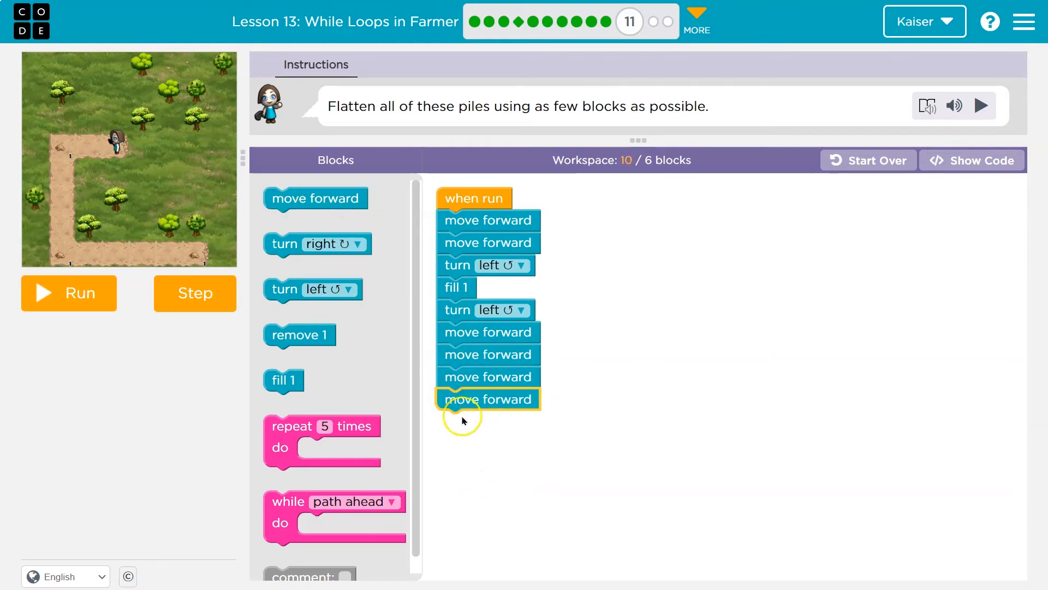
Run the plain ten-block sequence and watch the farmer's first attempt
left_click(68, 293)
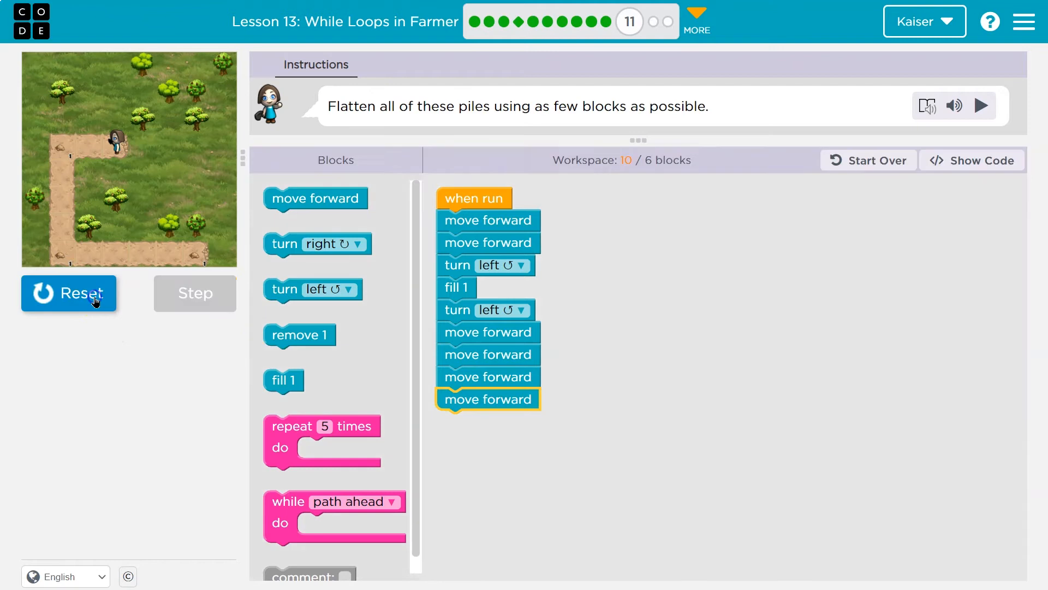
left_click(68, 293)
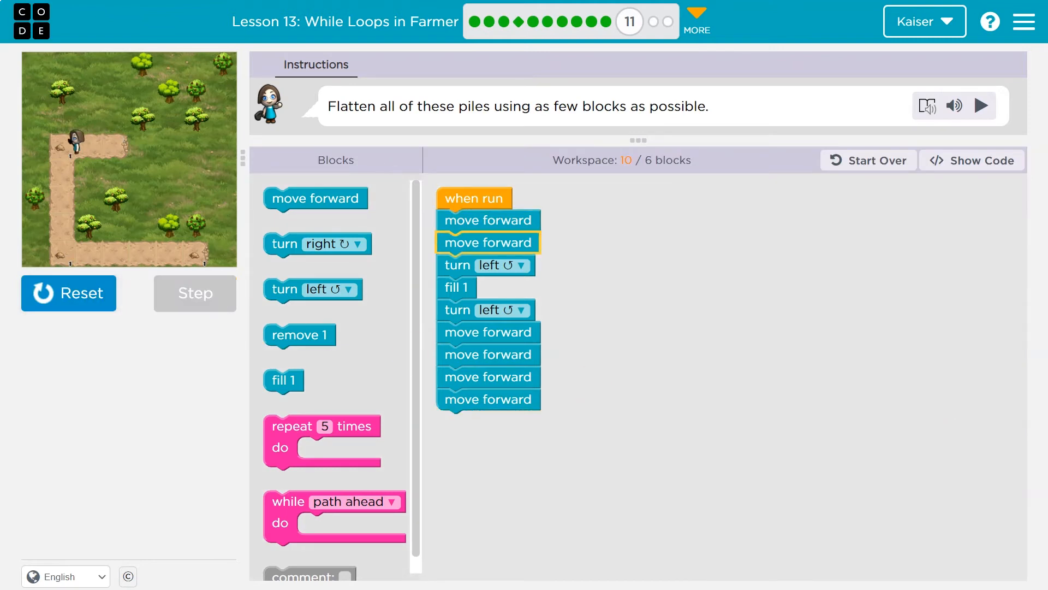
left_click(194, 292)
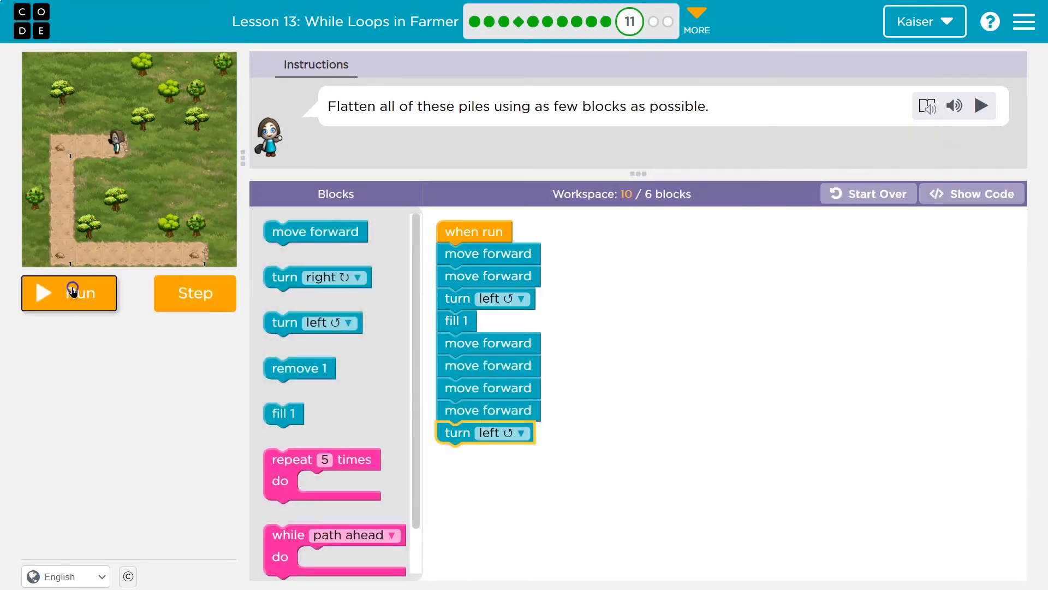
Run the rearranged sequence with the turn at the end; the attempt fails
left_click(69, 293)
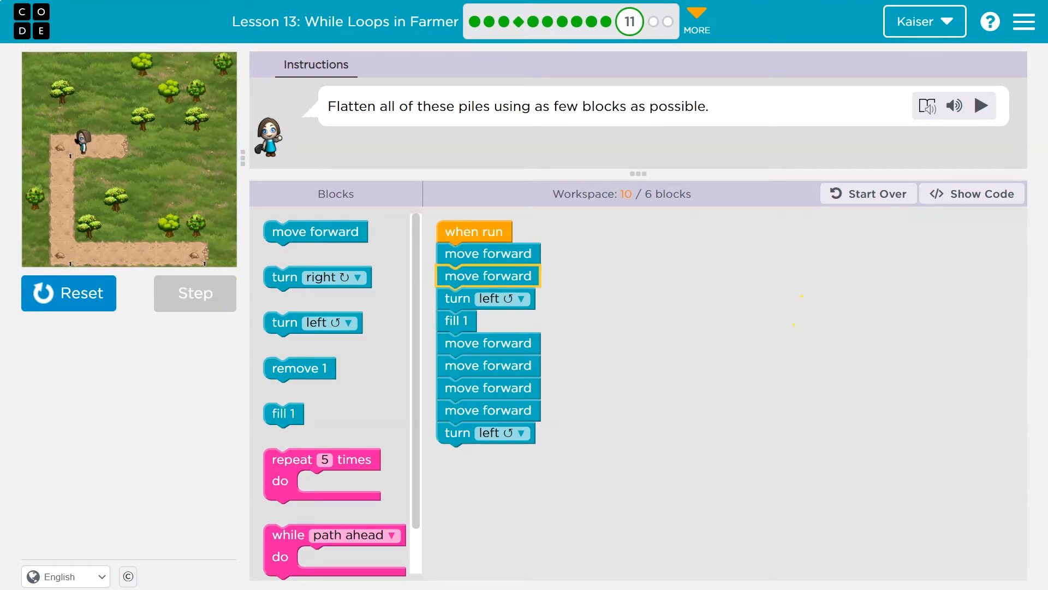
left_click(194, 293)
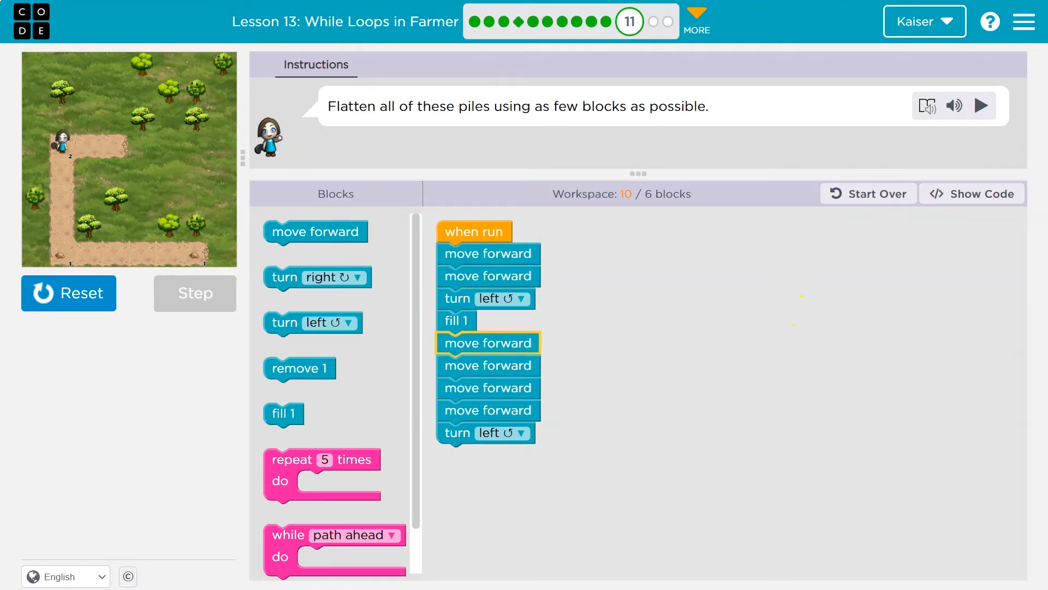
left_click(195, 292)
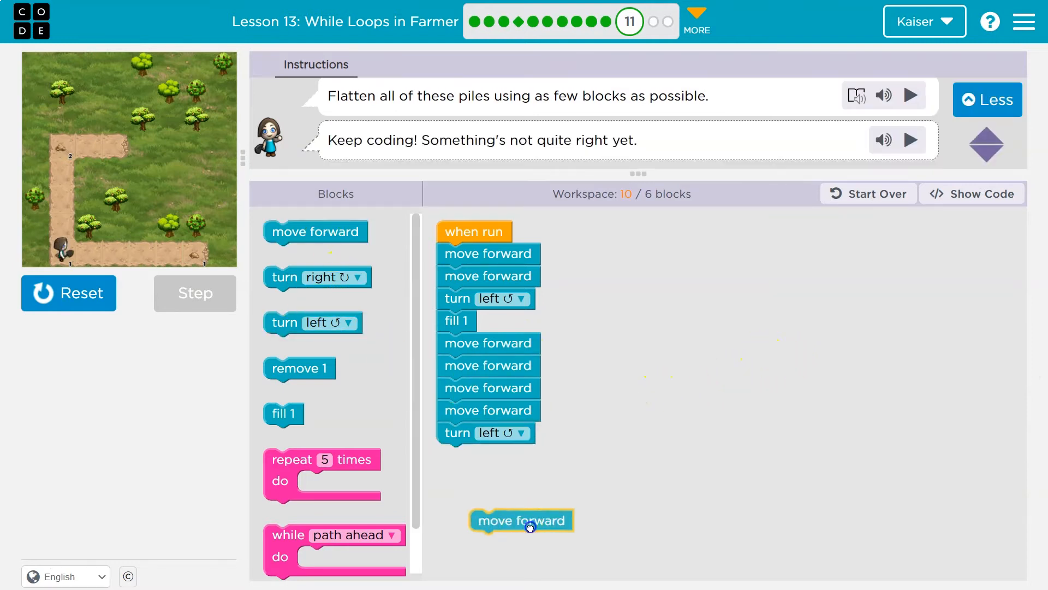
Replace the sequence with a while-path-ahead loop holding move forward, discarding leftover blocks
left_click_drag(522, 520, 488, 454)
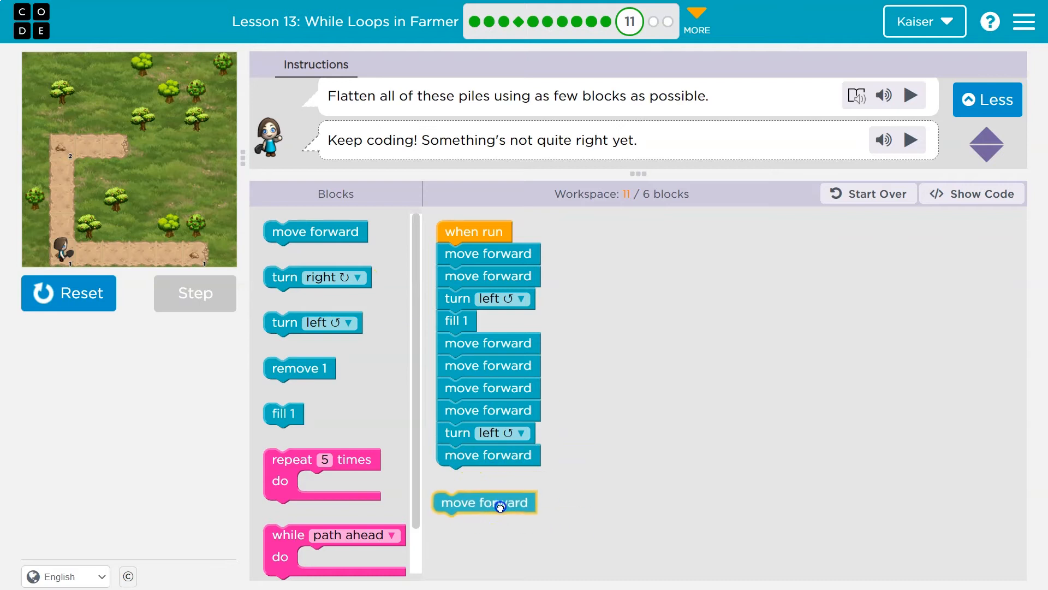
left_click_drag(485, 502, 488, 478)
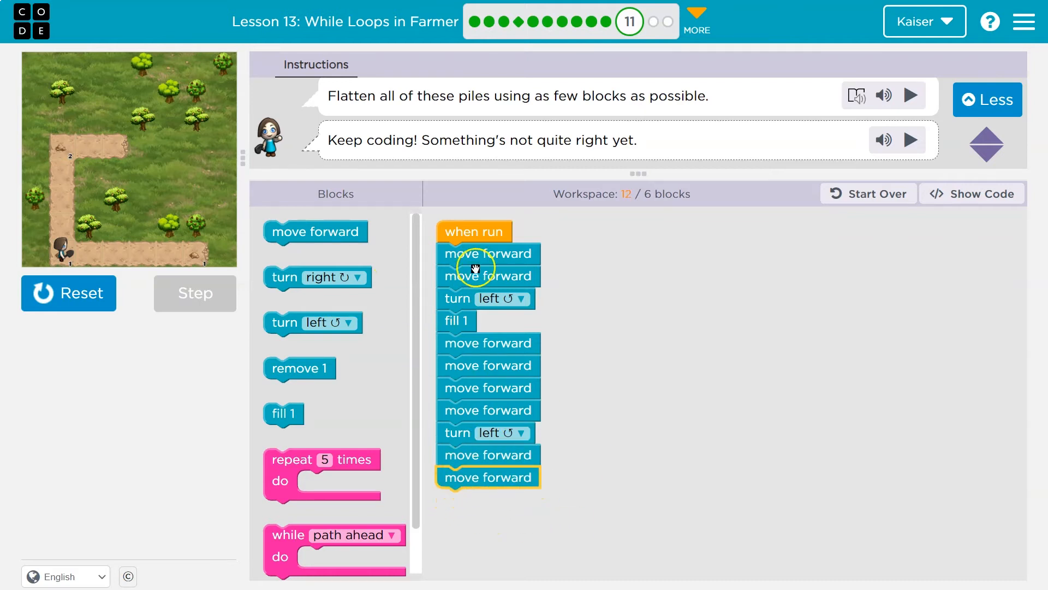
mouse_move(491, 393)
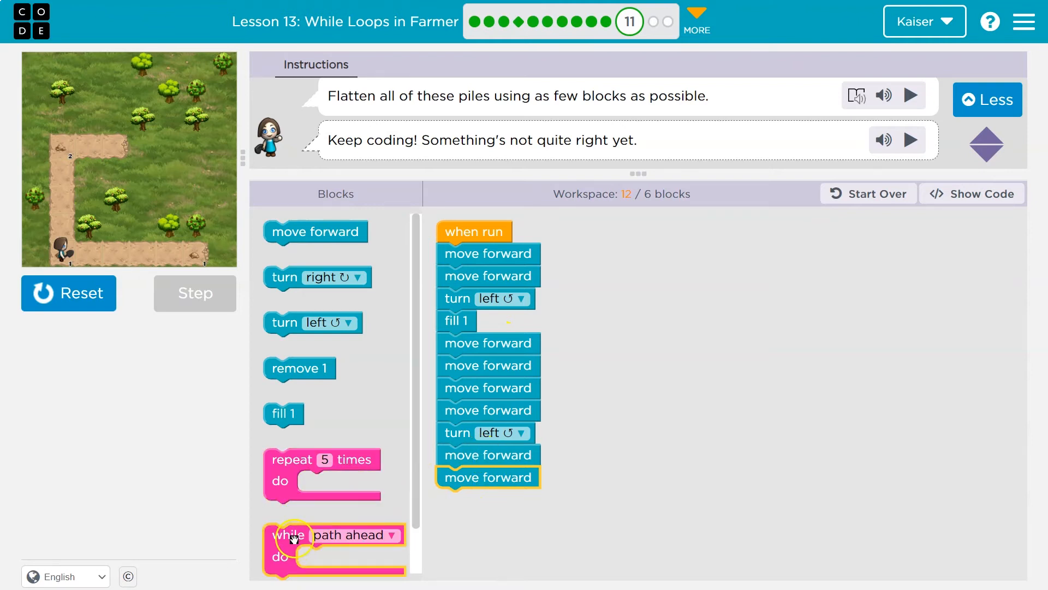
left_click_drag(291, 535, 600, 272)
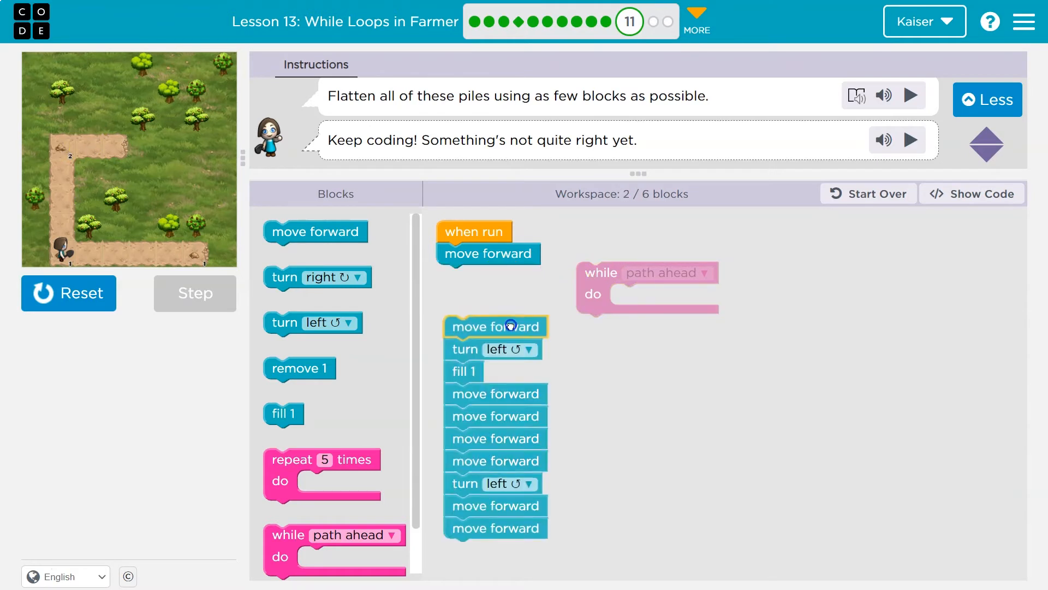
left_click_drag(495, 326, 665, 302)
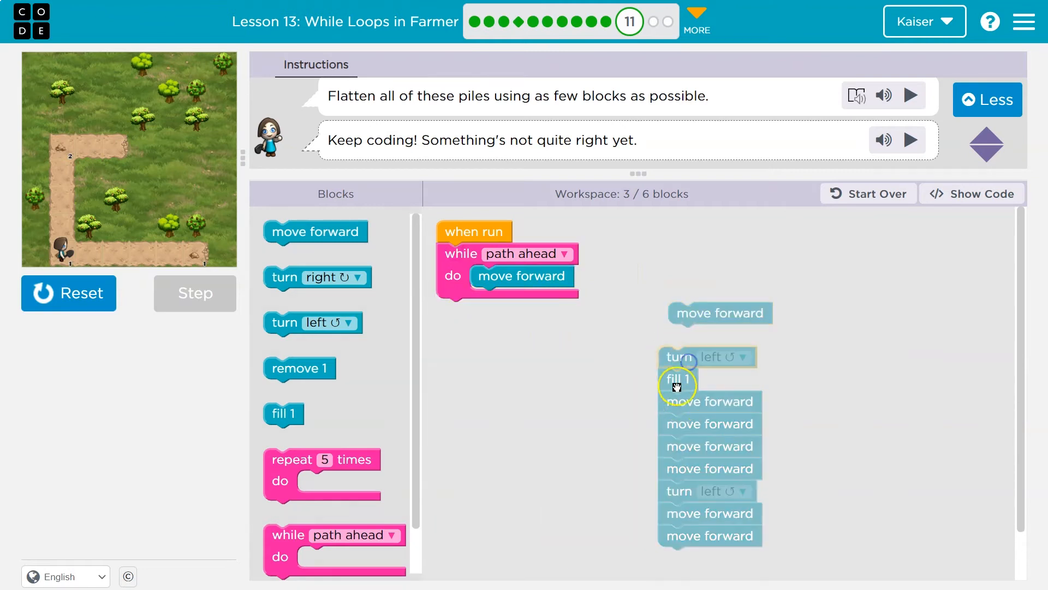
left_click_drag(696, 356, 571, 337)
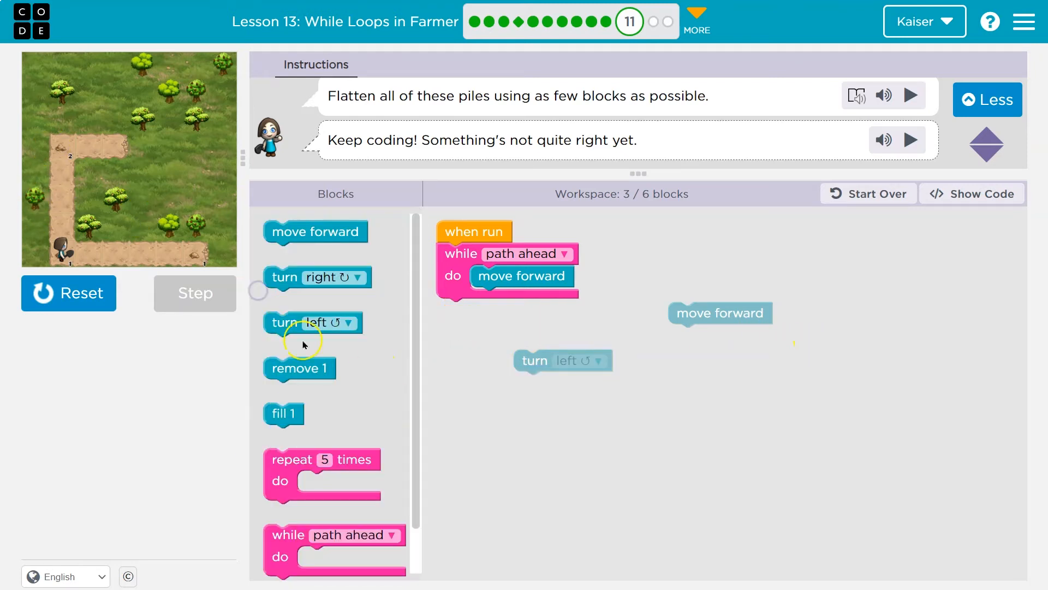
Follow the while loop with remove 1, turn left and two move forward blocks
left_click_drag(299, 368, 472, 309)
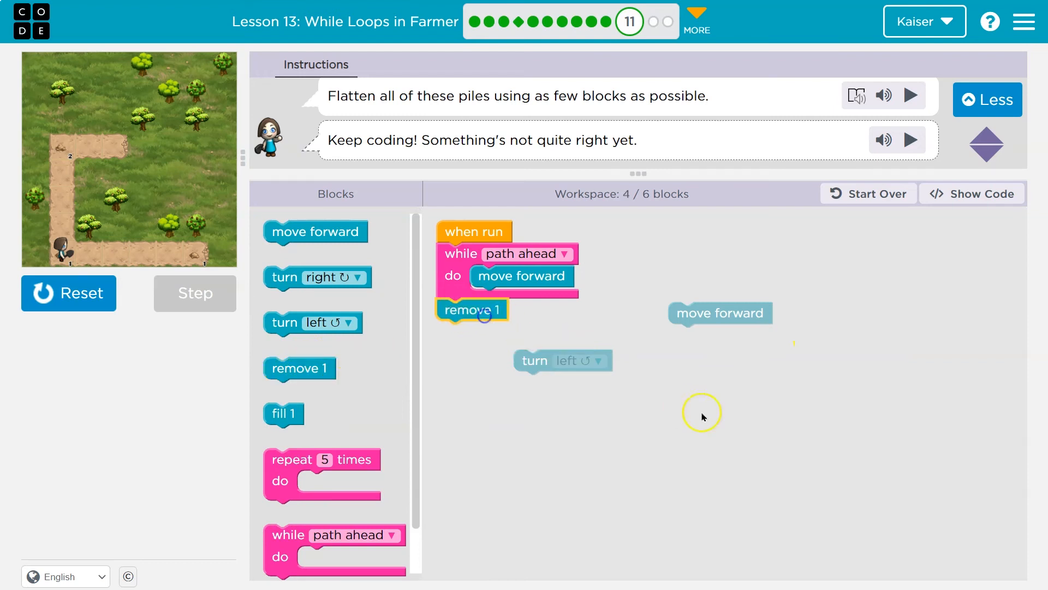
left_click_drag(563, 361, 483, 332)
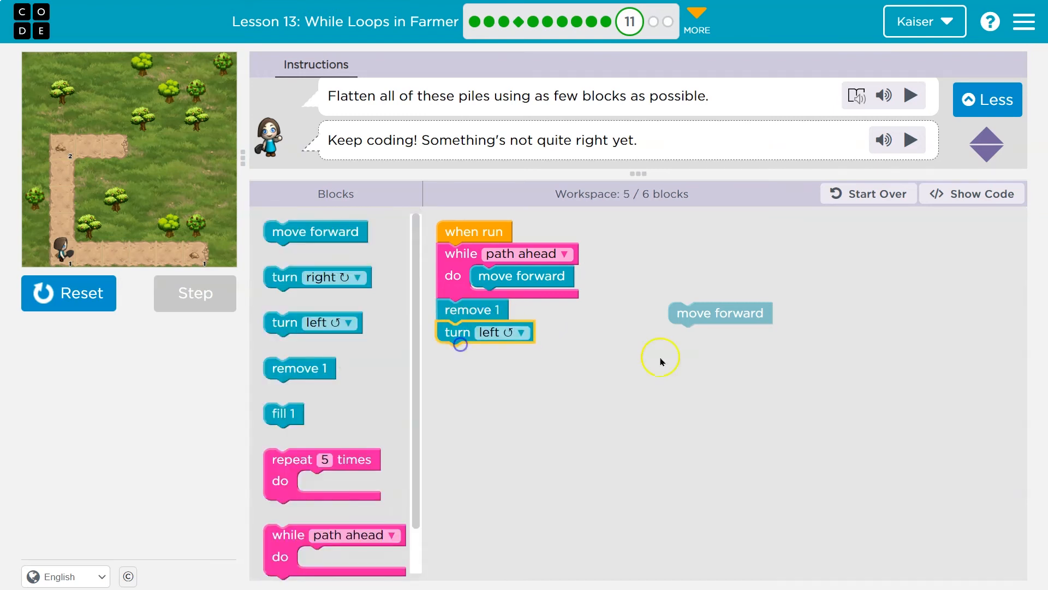
left_click_drag(719, 313, 488, 353)
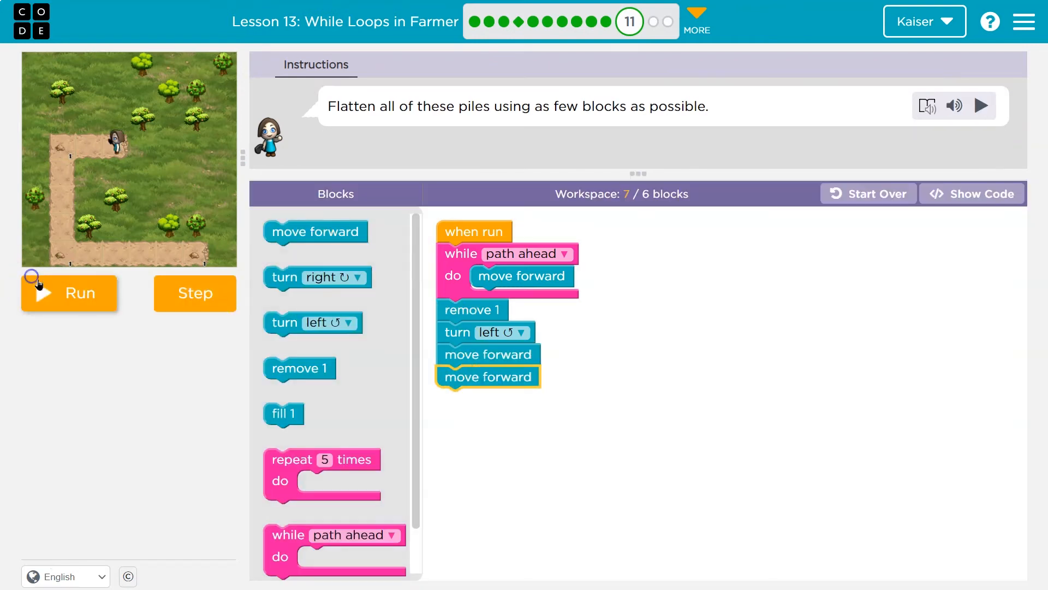
Run the while-loop program so the farmer walks toward the pile
left_click(69, 292)
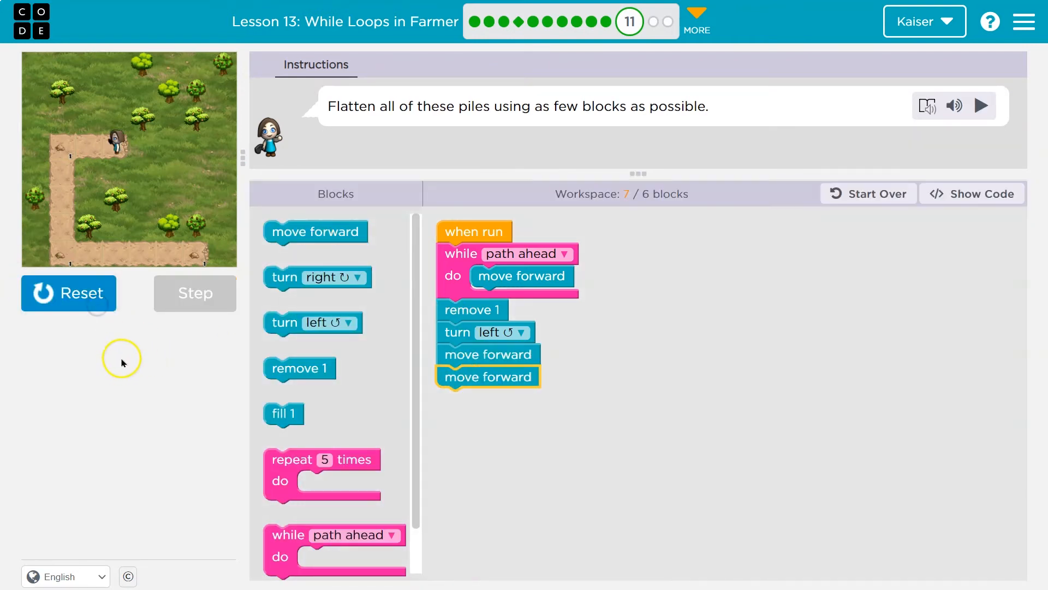
left_click(68, 292)
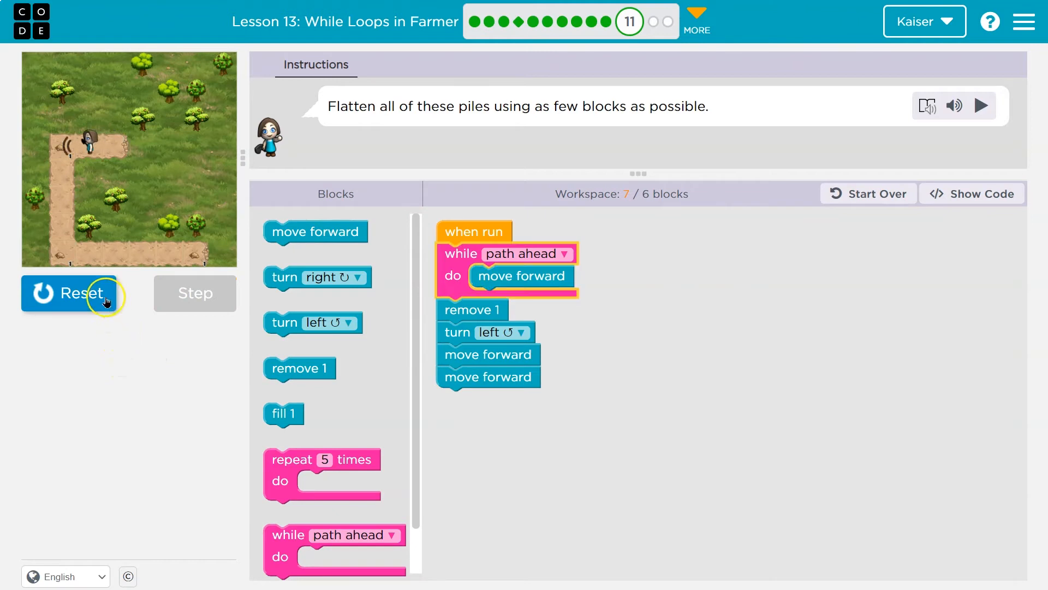
left_click(68, 293)
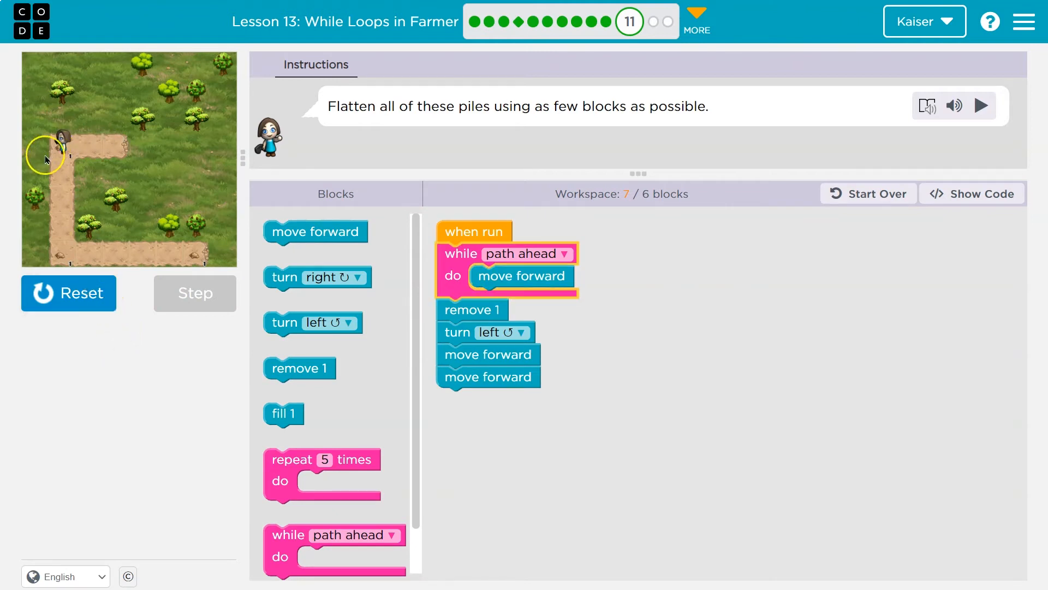
Run the seven-block program, reset the farmer, and begin stepping through it
left_click(67, 292)
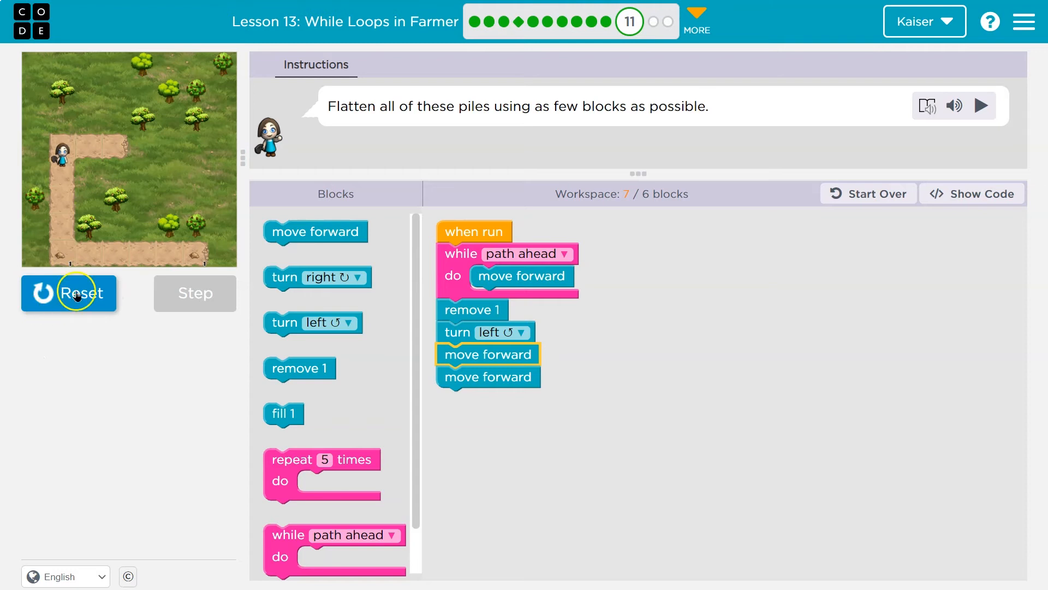
left_click(69, 293)
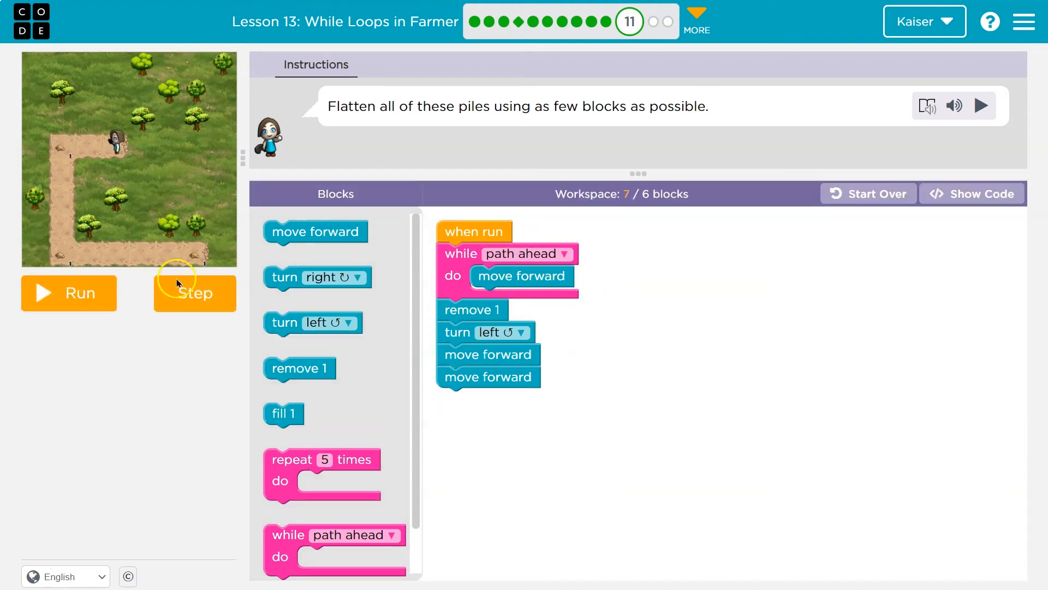
left_click(194, 292)
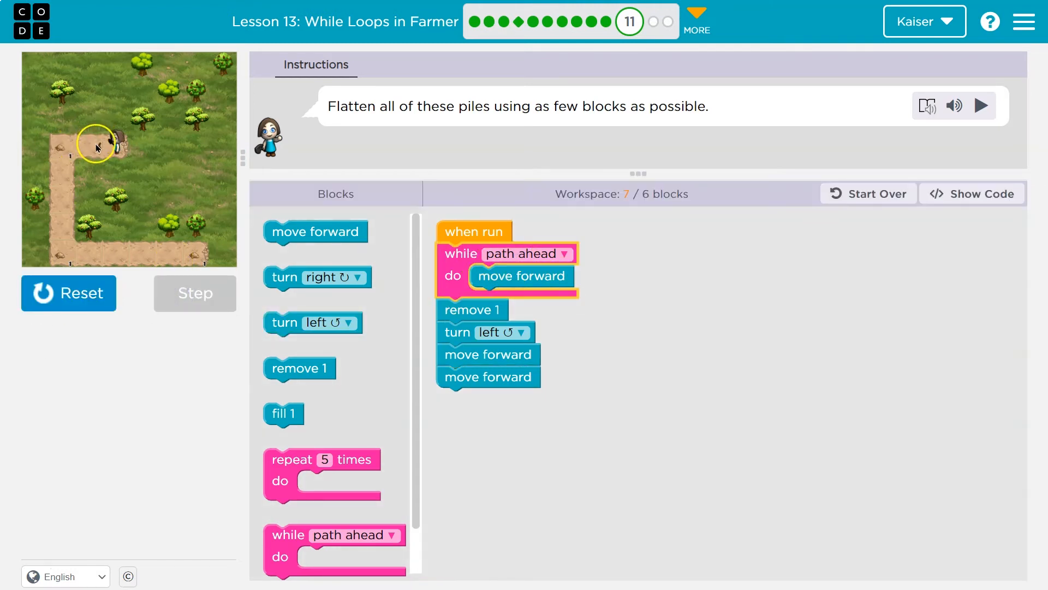
left_click(194, 292)
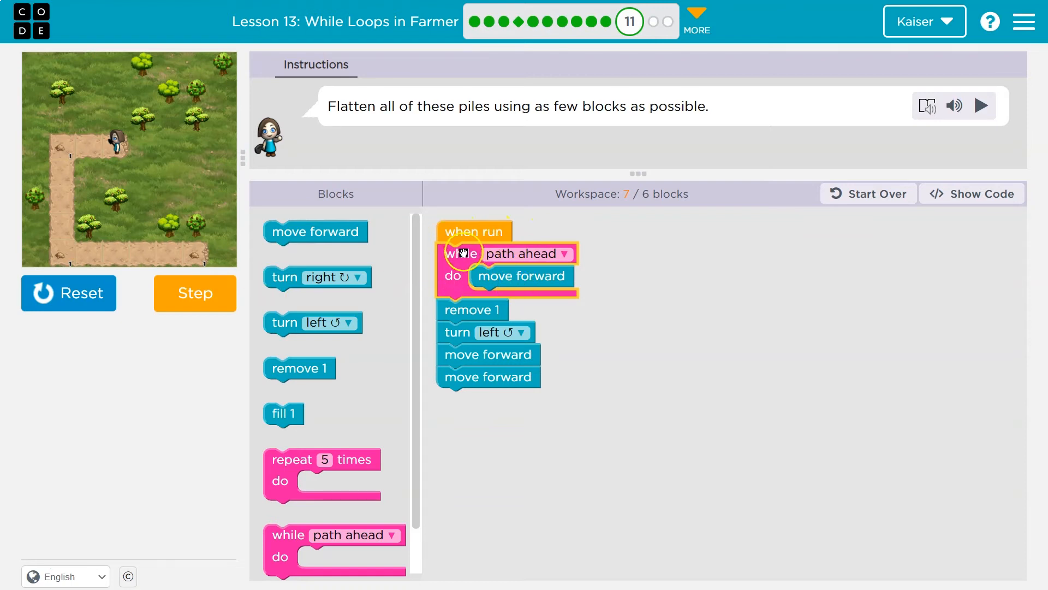
Step the program one block at a time until the farmer reaches the first corner
left_click(194, 293)
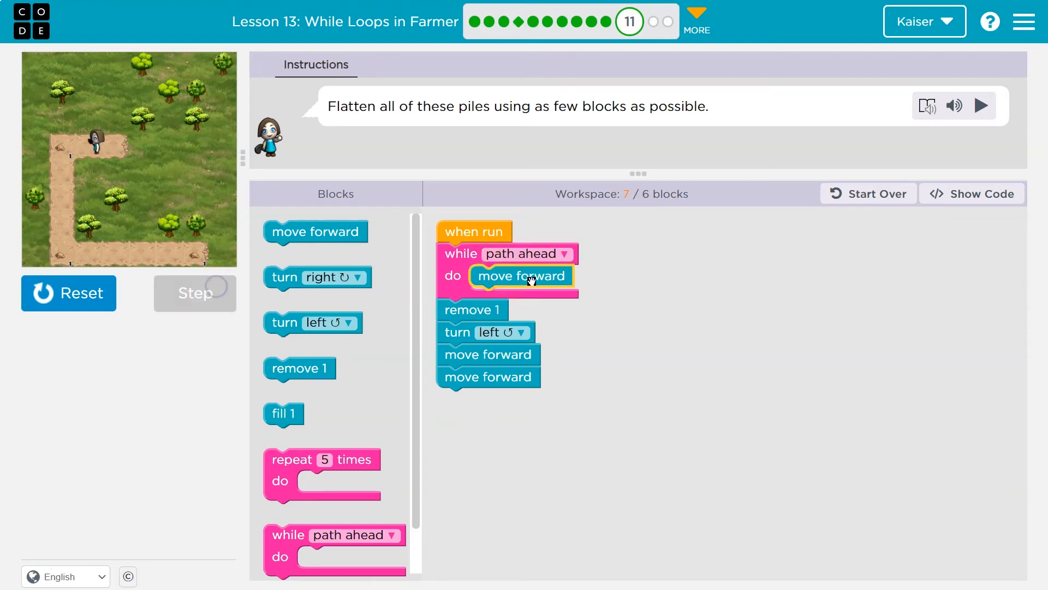
left_click(194, 293)
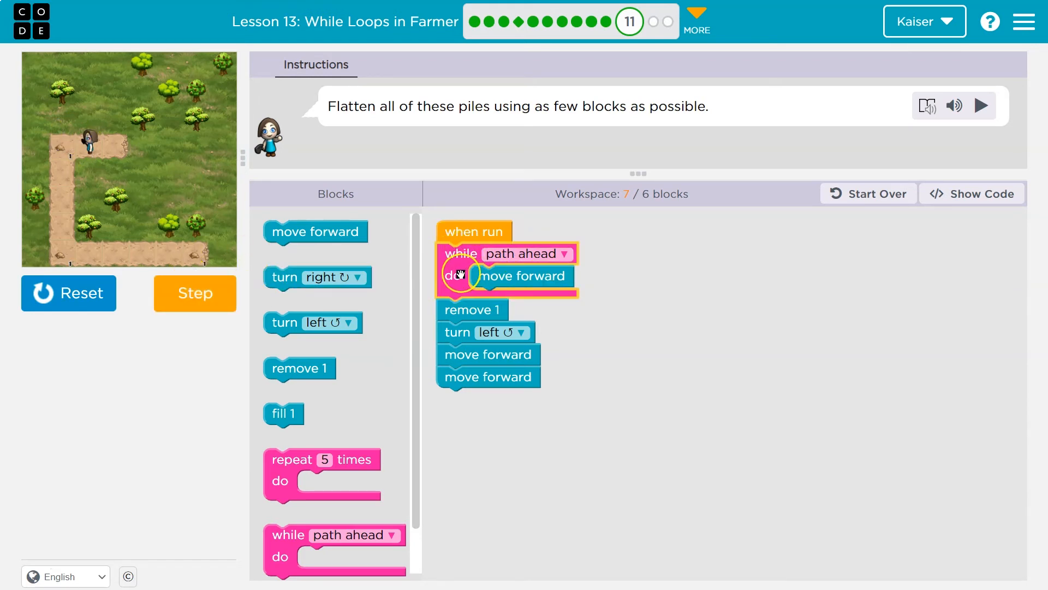
left_click(195, 292)
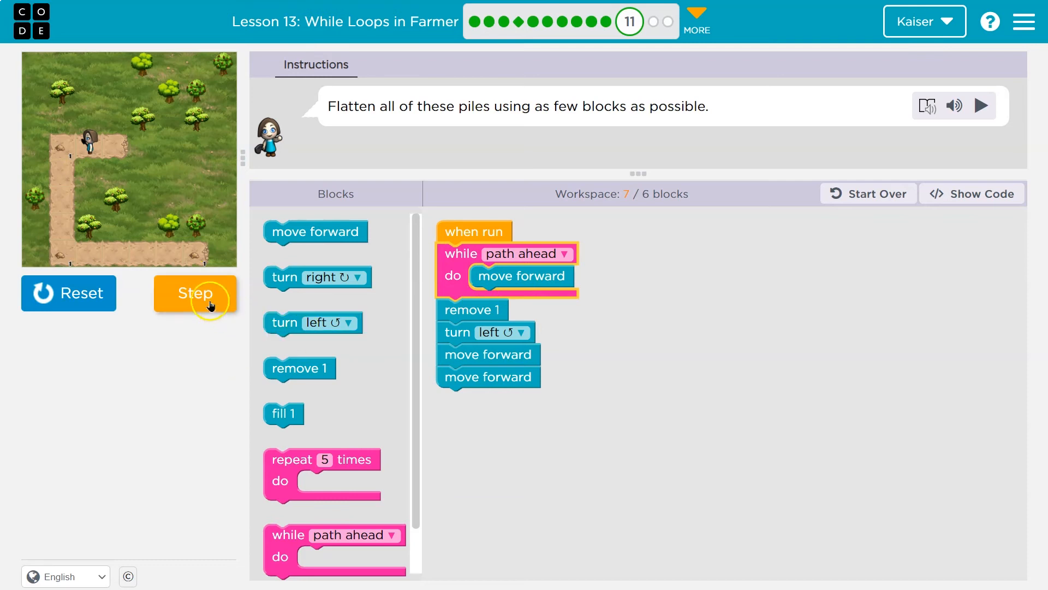
left_click(194, 292)
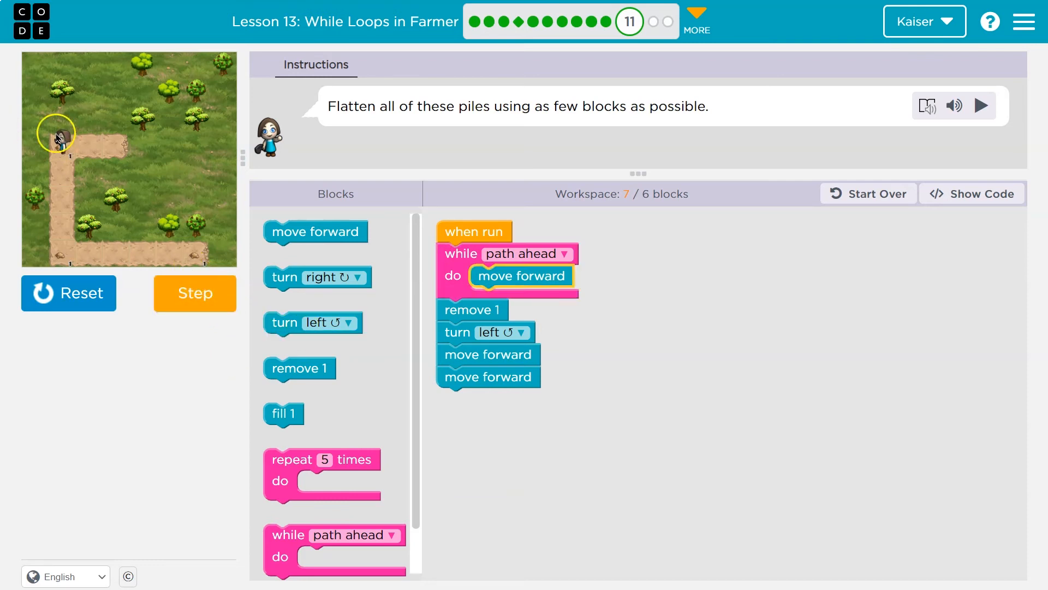
left_click(194, 292)
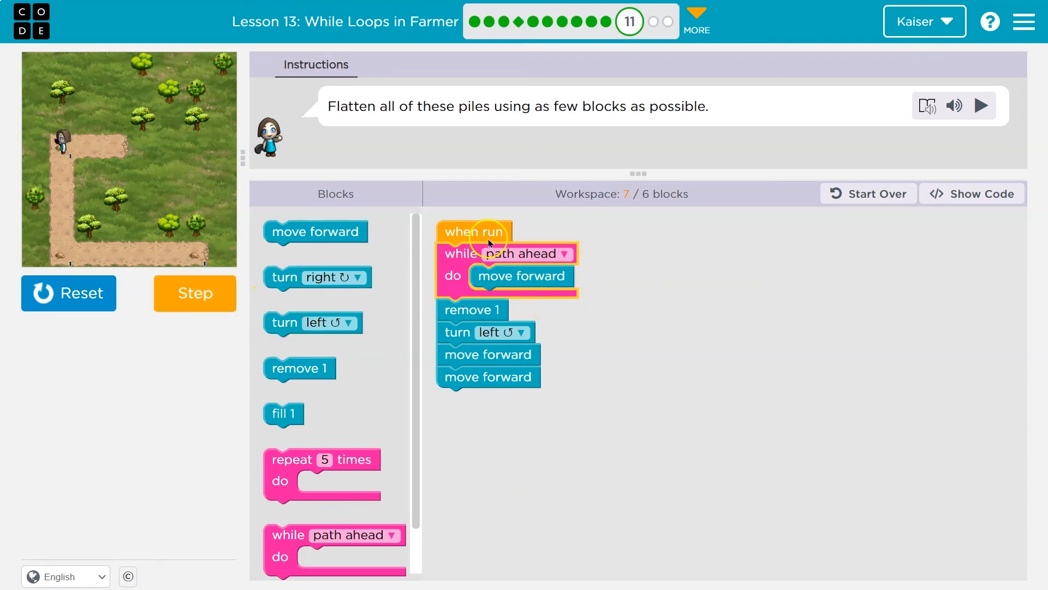
mouse_move(498, 252)
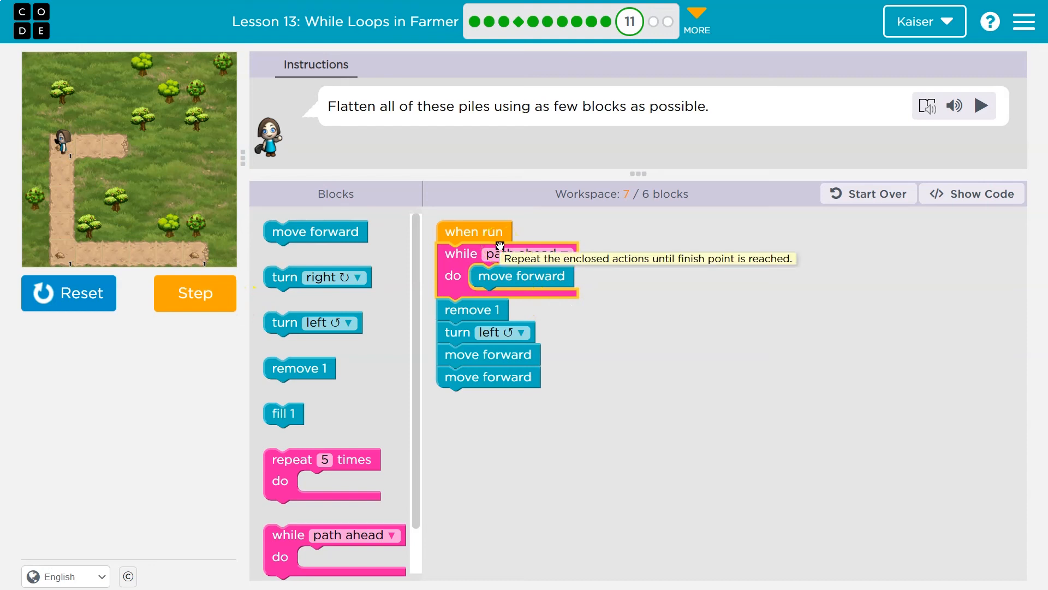
mouse_move(412, 254)
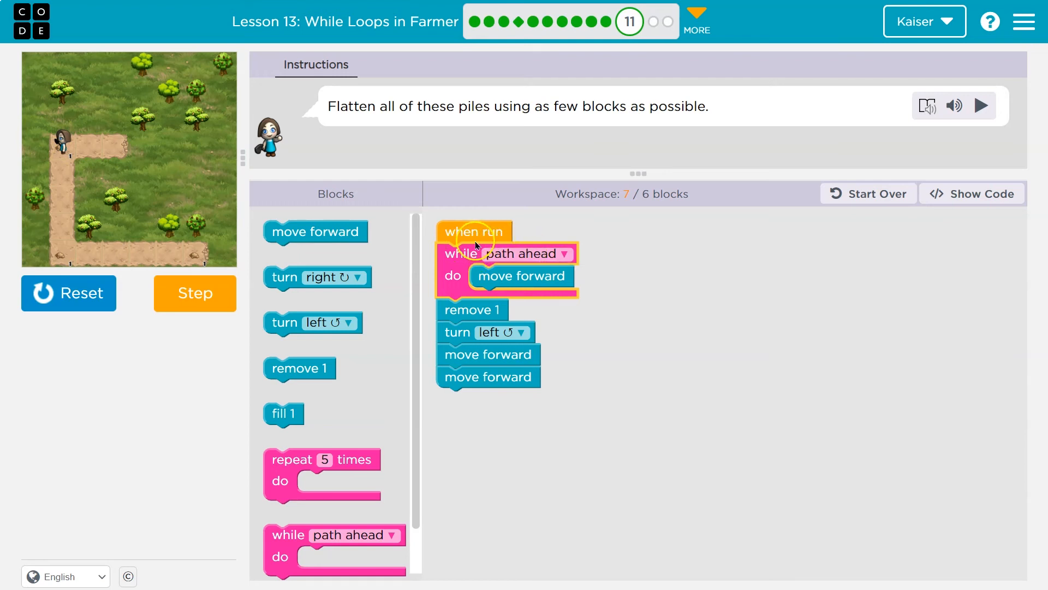
mouse_move(434, 276)
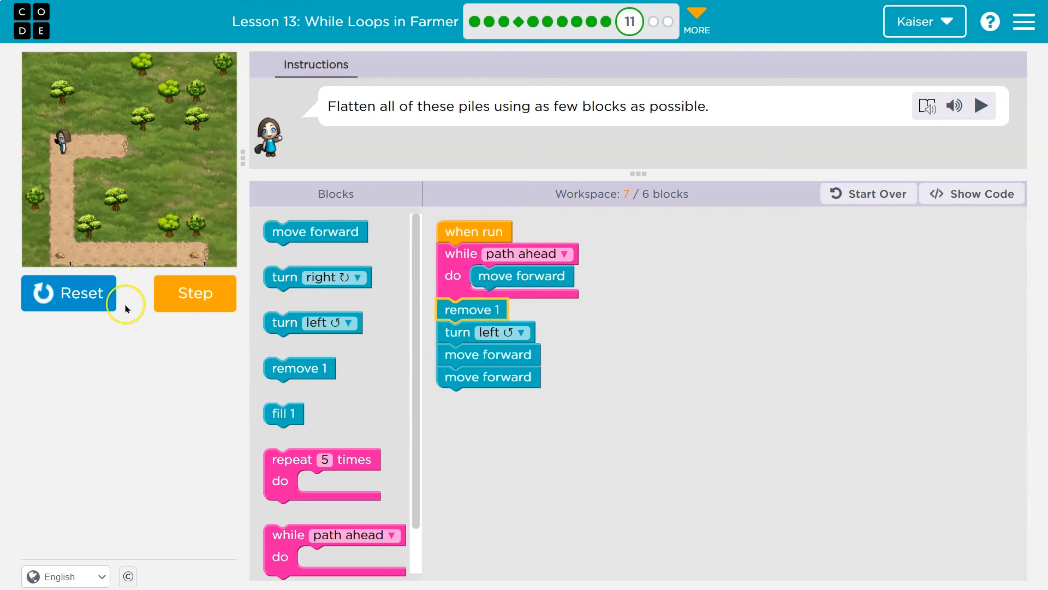
Reset the farmer and complete a second while loop with move forward, remove 1 and turn left
left_click(69, 293)
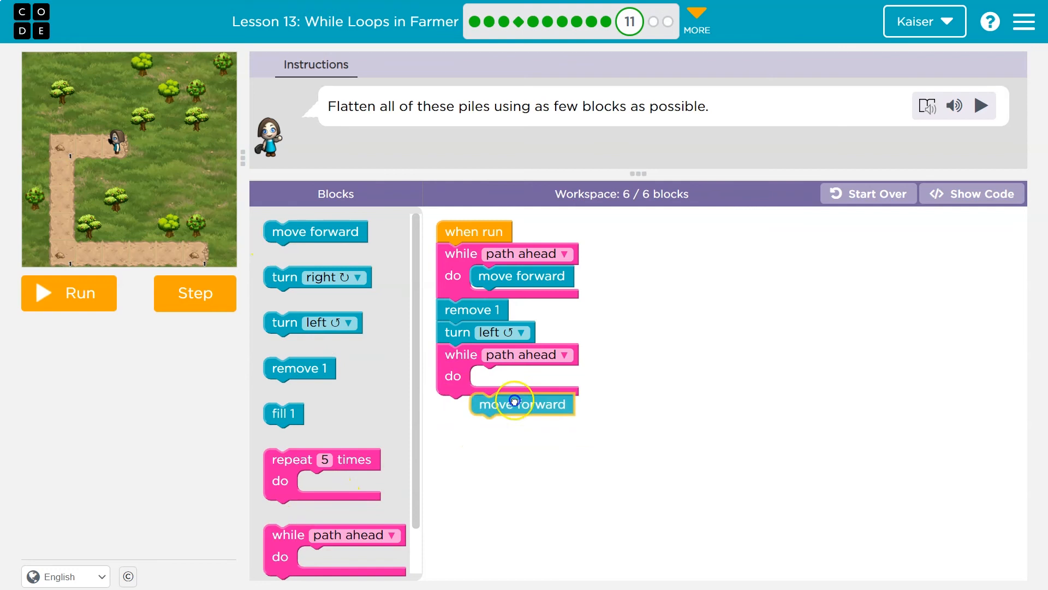
left_click_drag(522, 403, 522, 377)
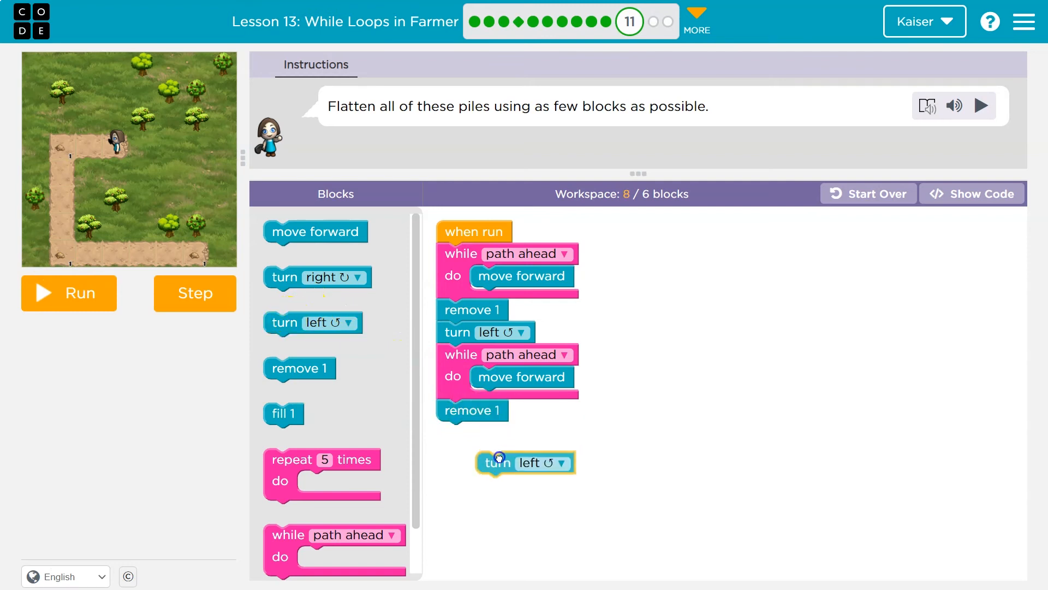
left_click_drag(525, 462, 485, 433)
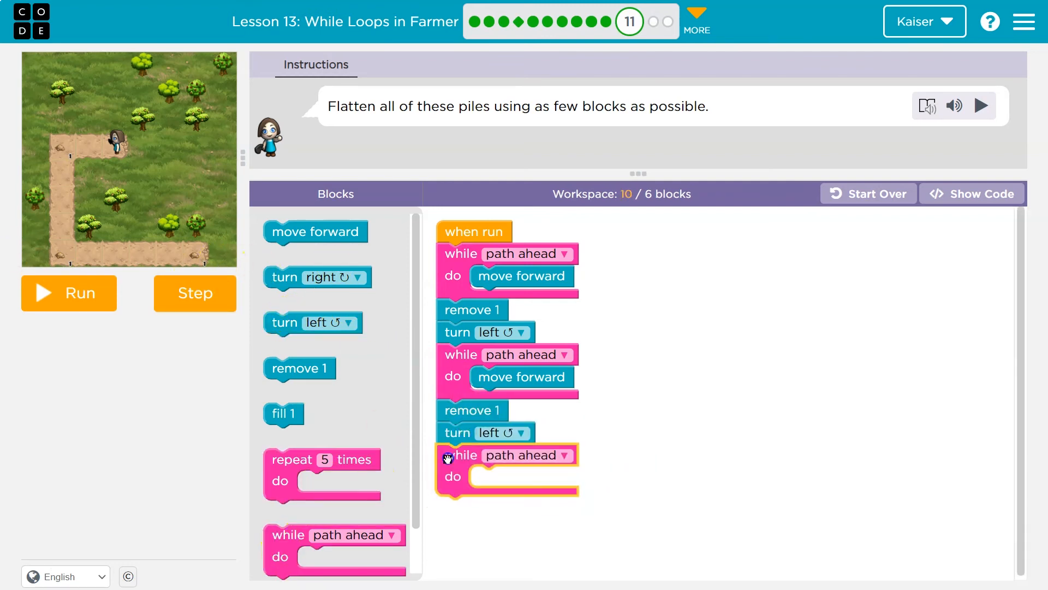
Add a third while-path-ahead loop with remove 1, then cut back to one walk-remove-turn pass
left_click_drag(314, 232, 522, 477)
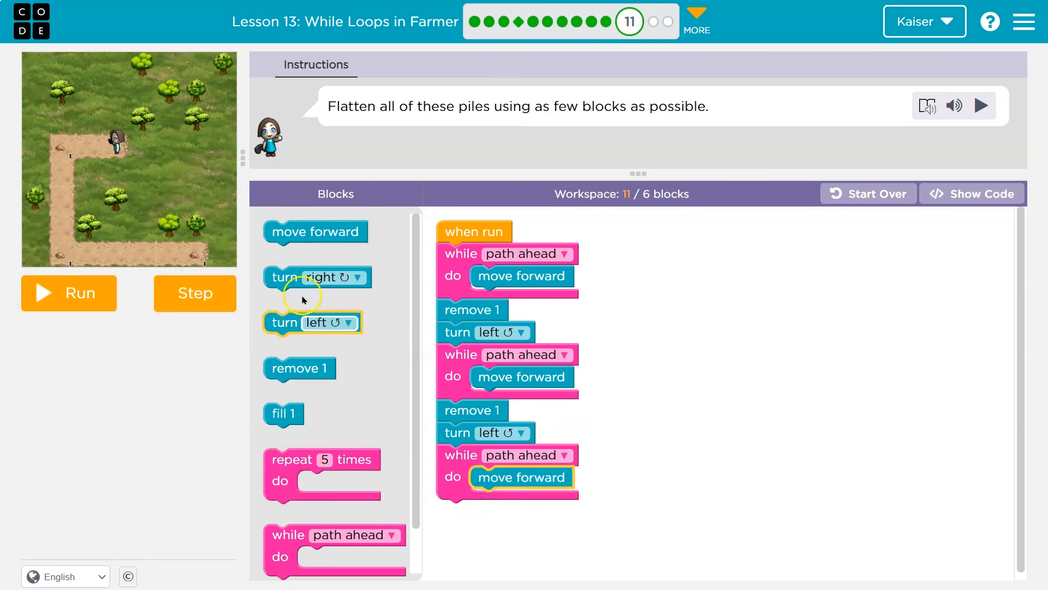
left_click_drag(299, 368, 476, 508)
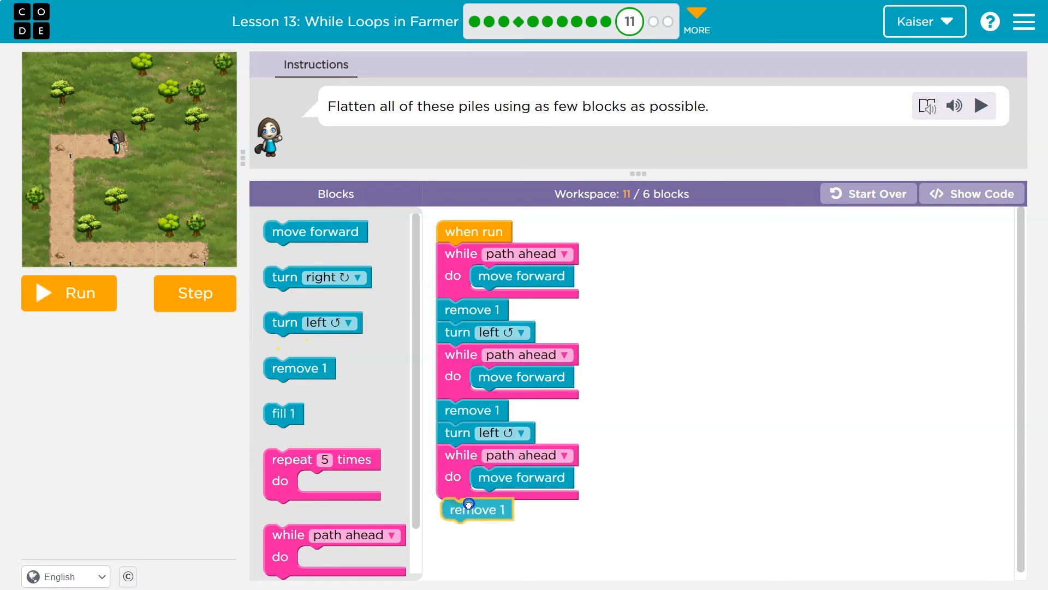
left_click(476, 510)
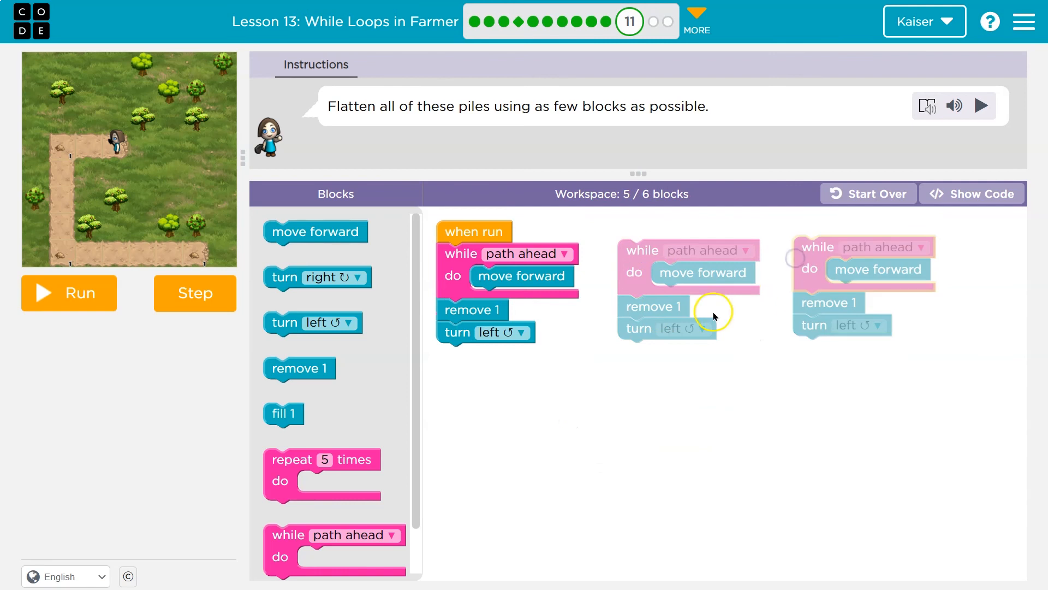
mouse_move(563, 263)
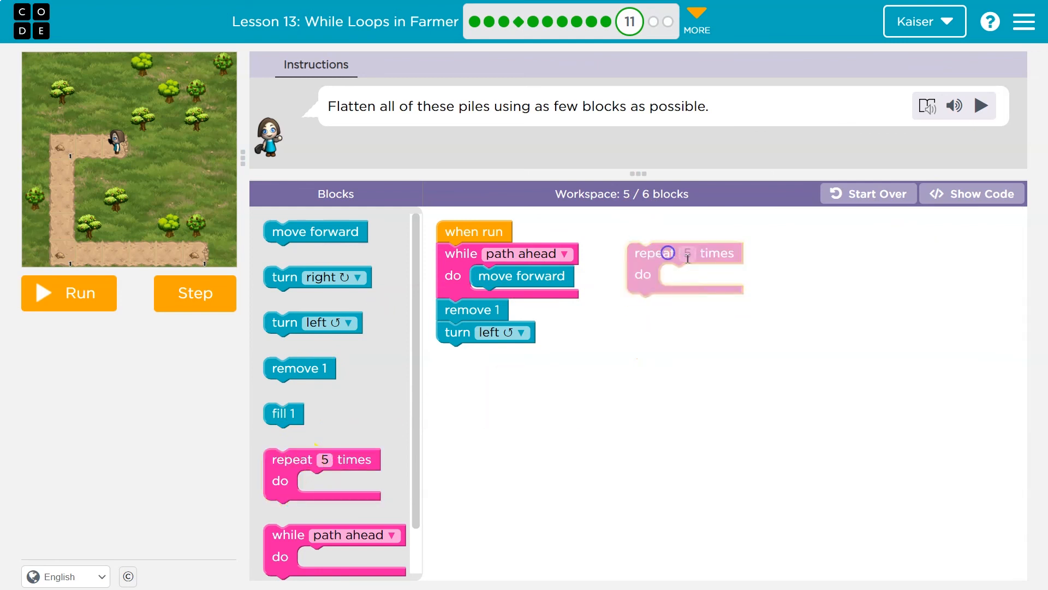
Set the repeat count to 3 and place the while loop, remove 1 and turn left inside it
type("3")
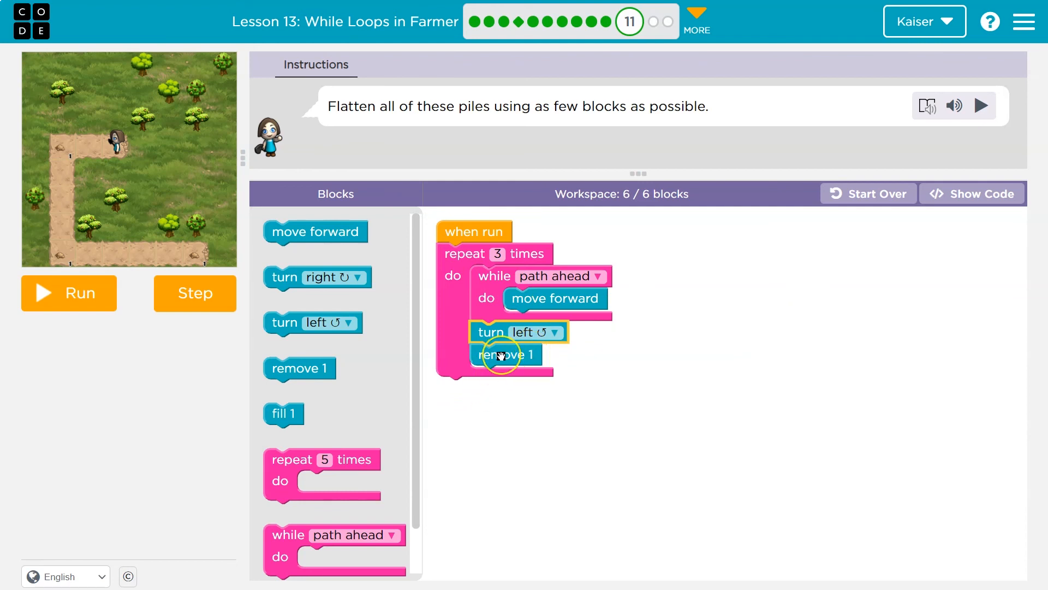
mouse_move(504, 354)
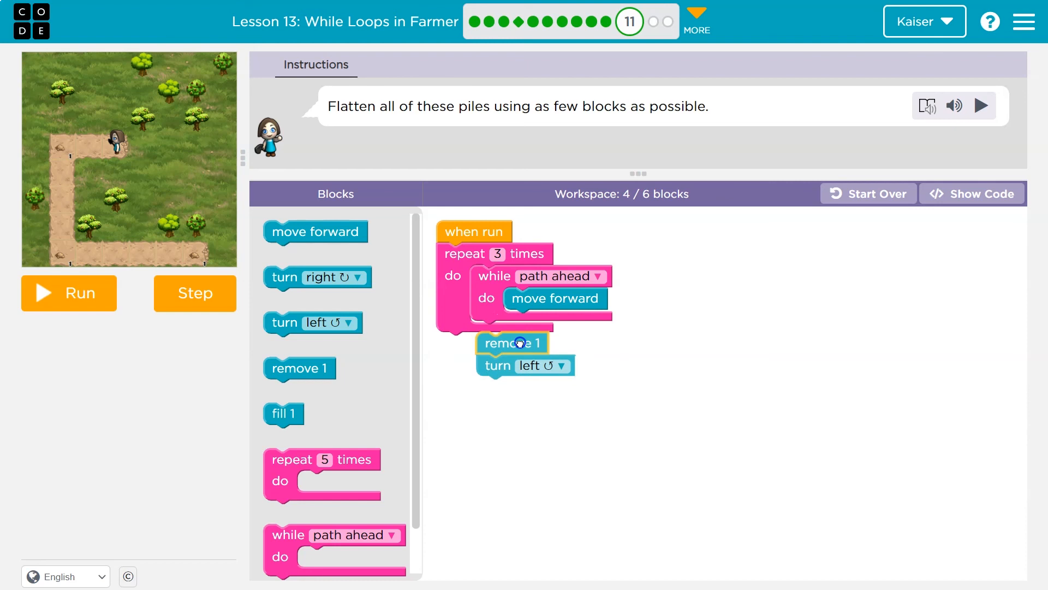
left_click_drag(511, 342, 503, 332)
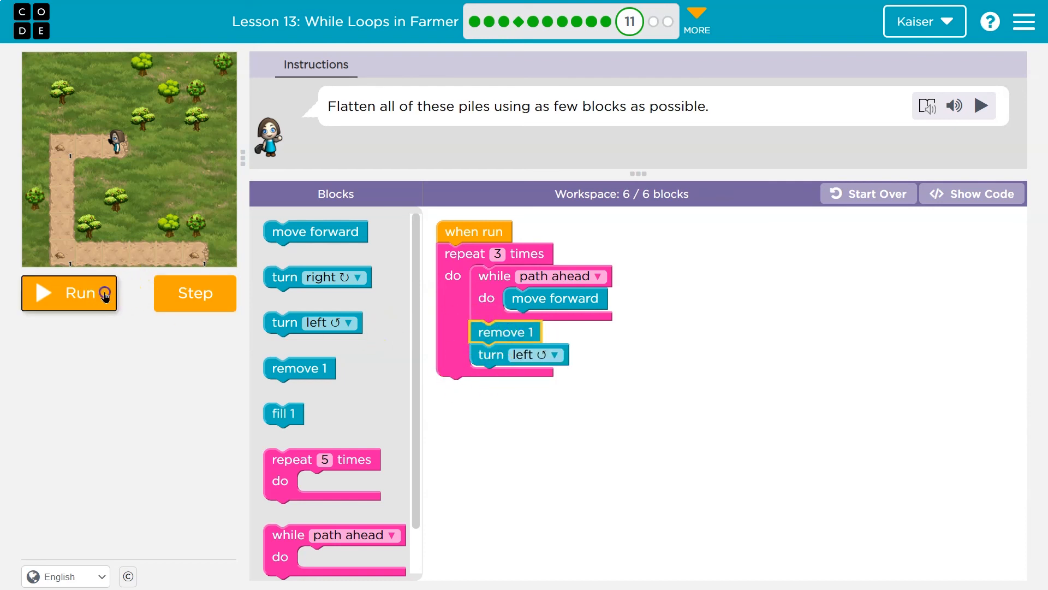
Run the finished six-block repeat program so the farmer flattens every pile
left_click(69, 293)
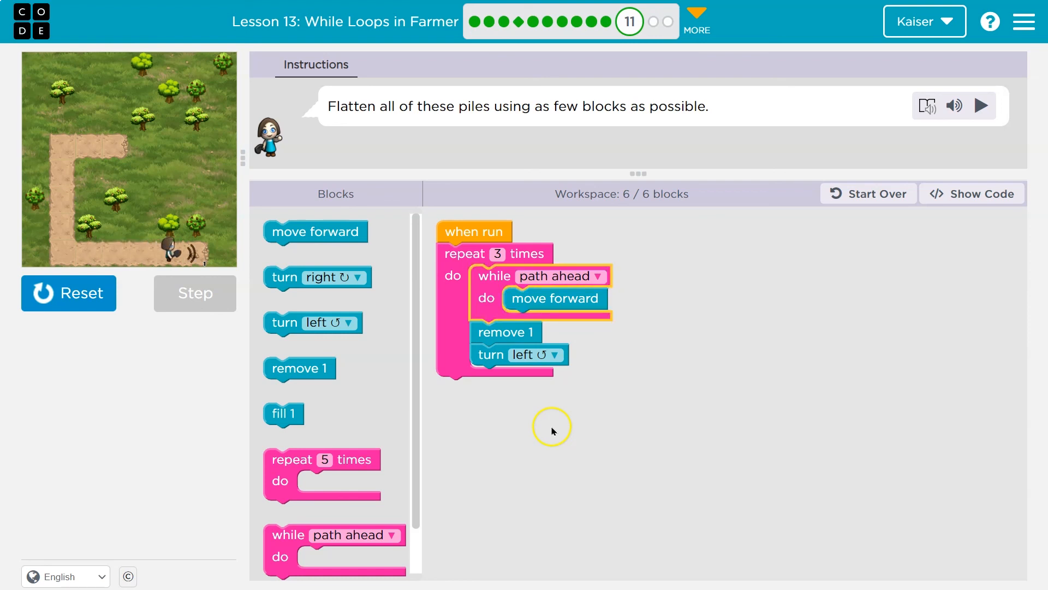
left_click(194, 293)
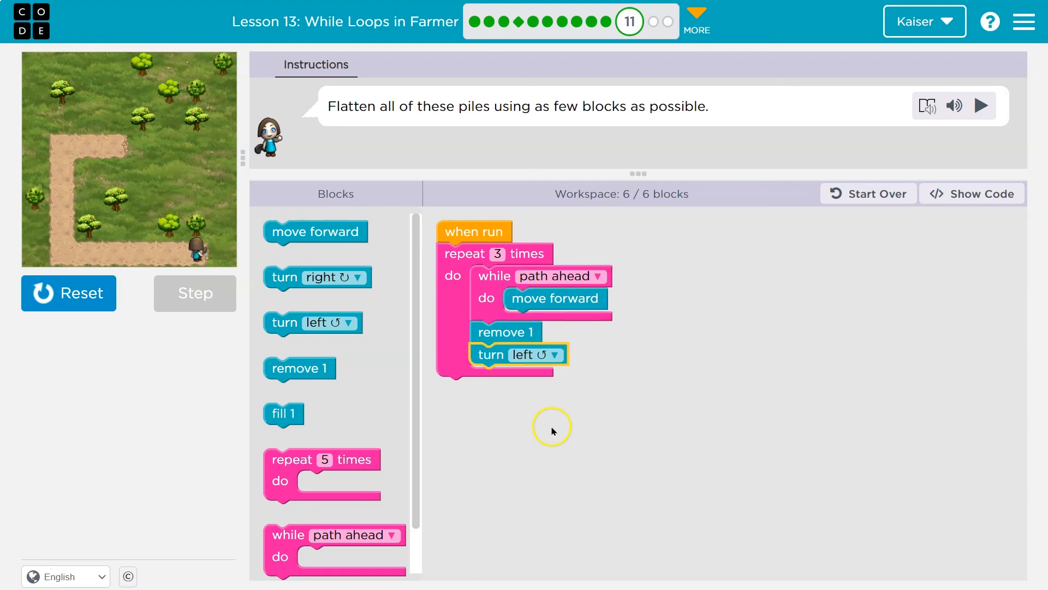